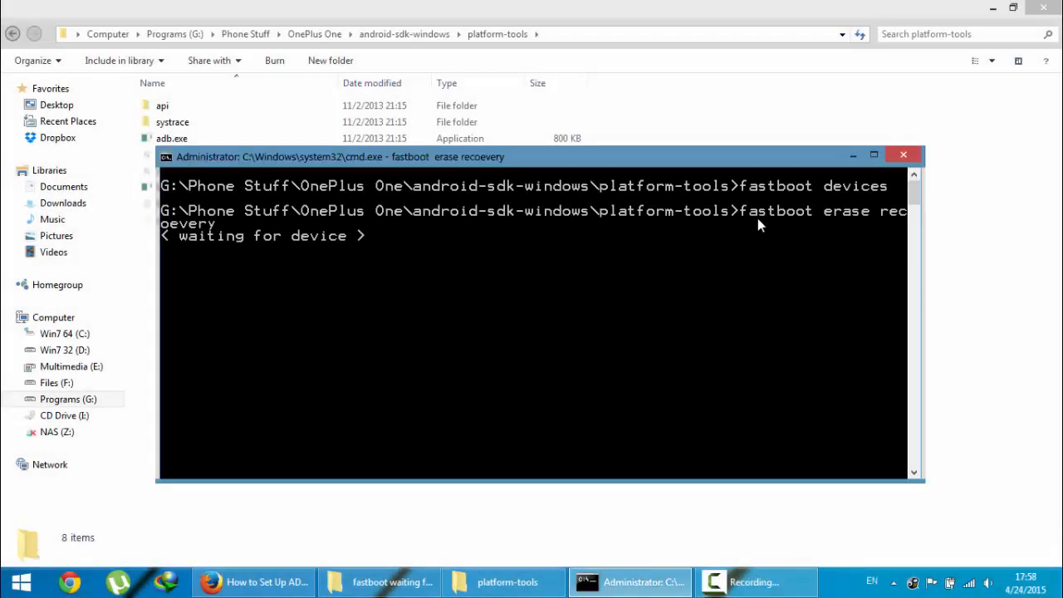
mouse_move(319, 241)
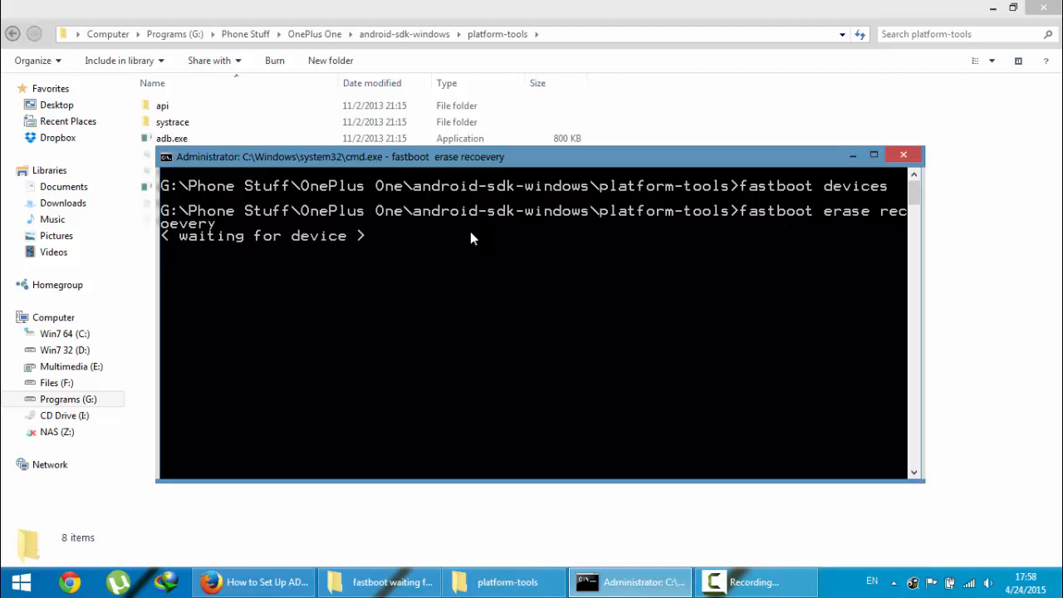
mouse_move(370, 248)
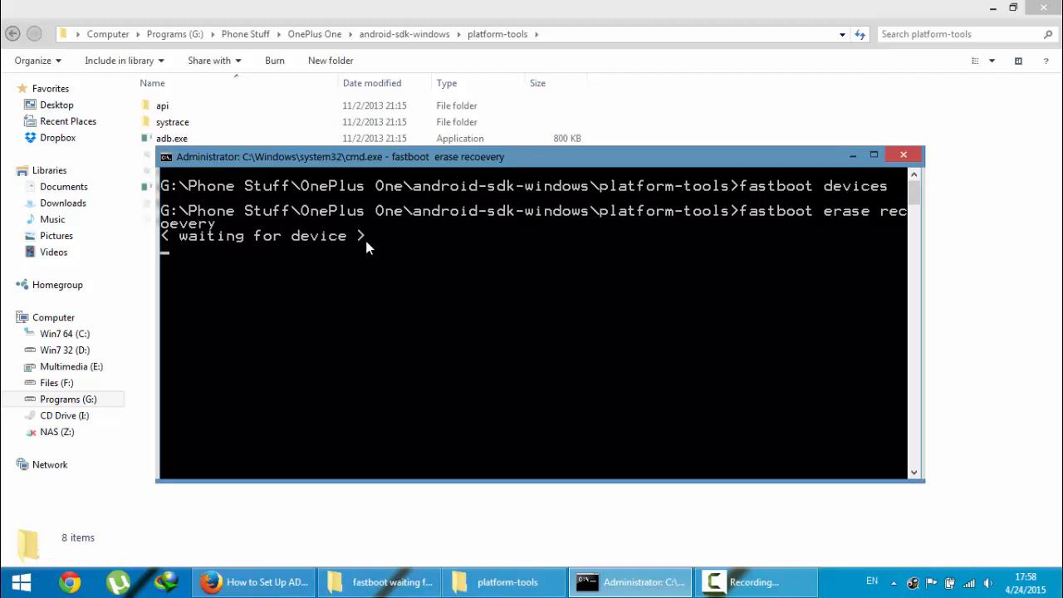
mouse_move(394, 222)
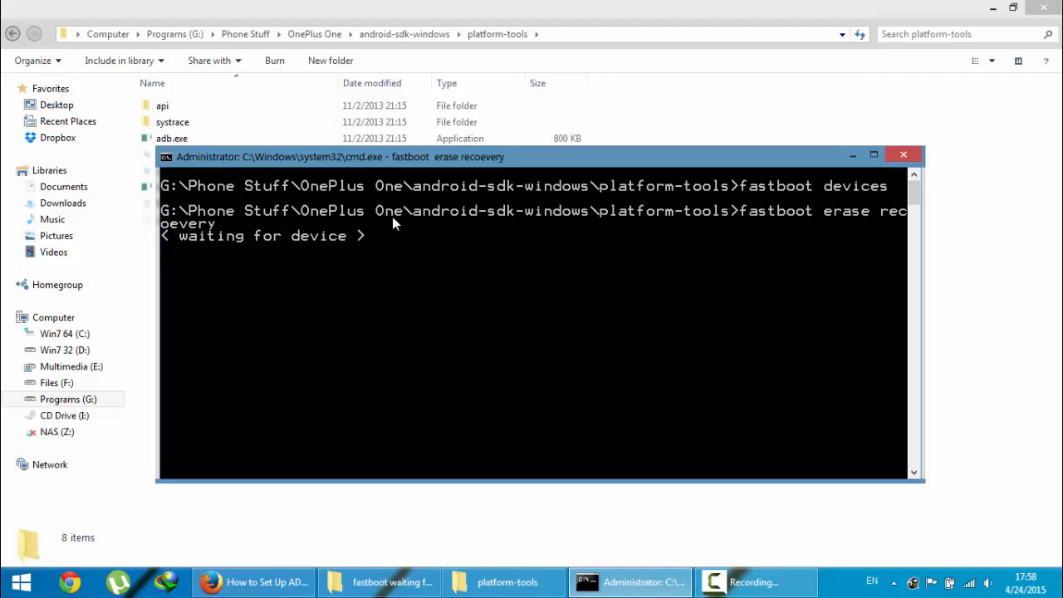
Switch from the stuck '< waiting for device >' Command Prompt to the Firefox setup guide.
left_click(253, 582)
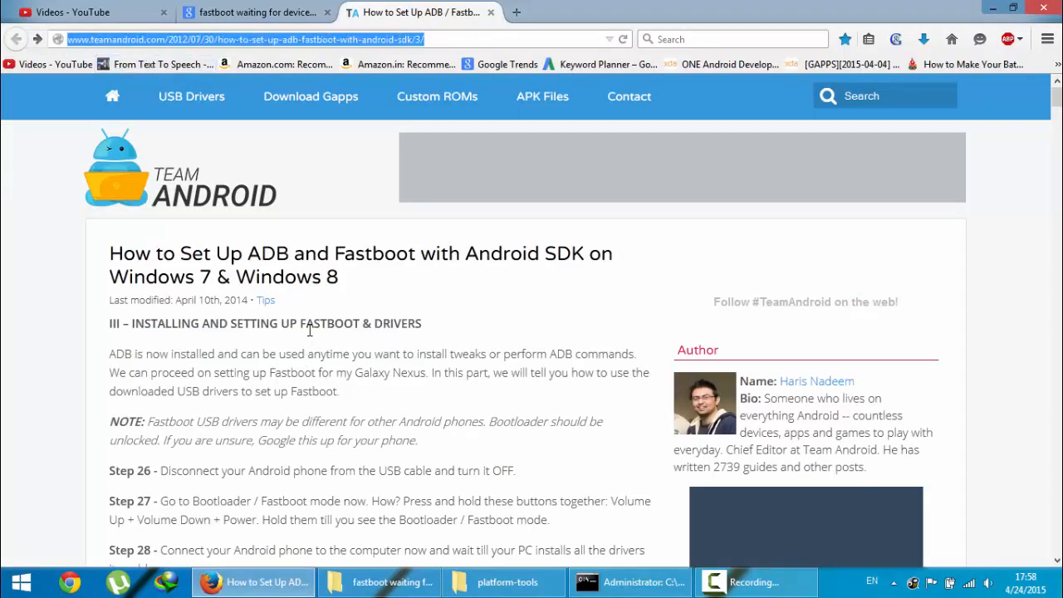
Scroll to Steps 26–29 and briefly highlight Step 27's Fastboot button combination.
scroll("down", 3)
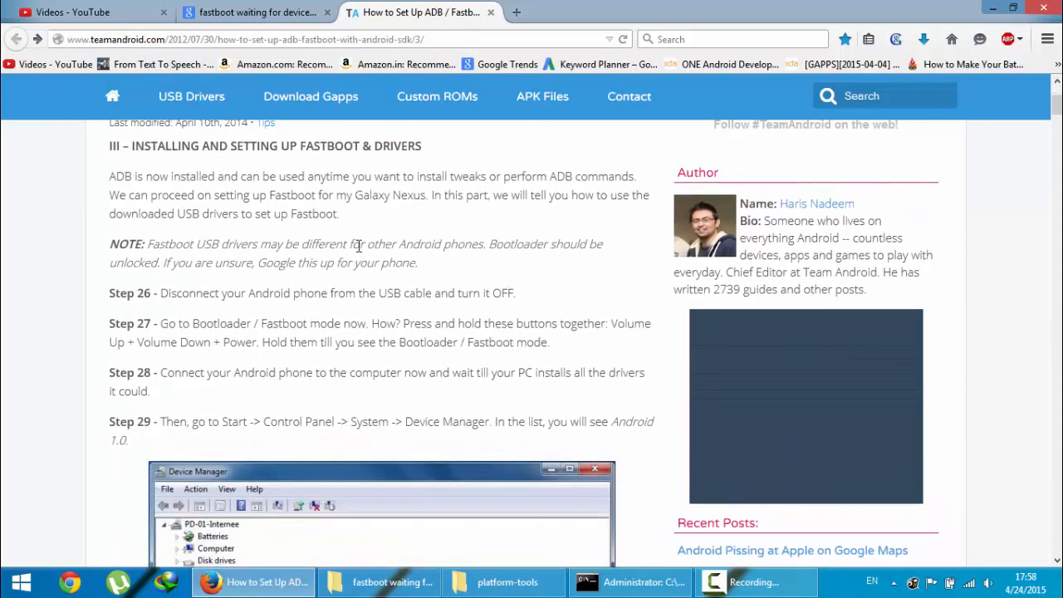
mouse_move(297, 309)
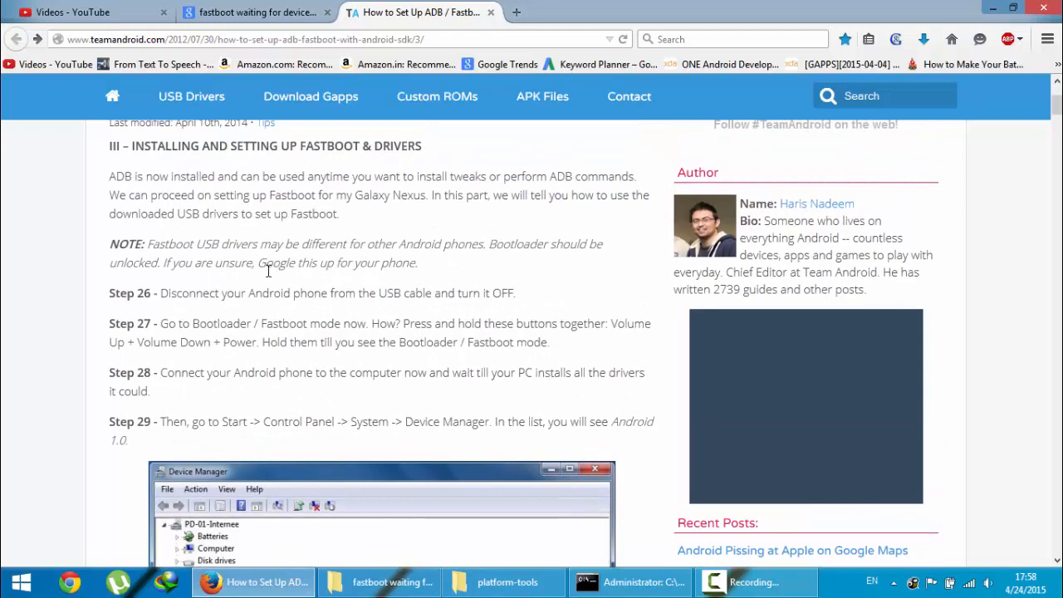
mouse_move(304, 291)
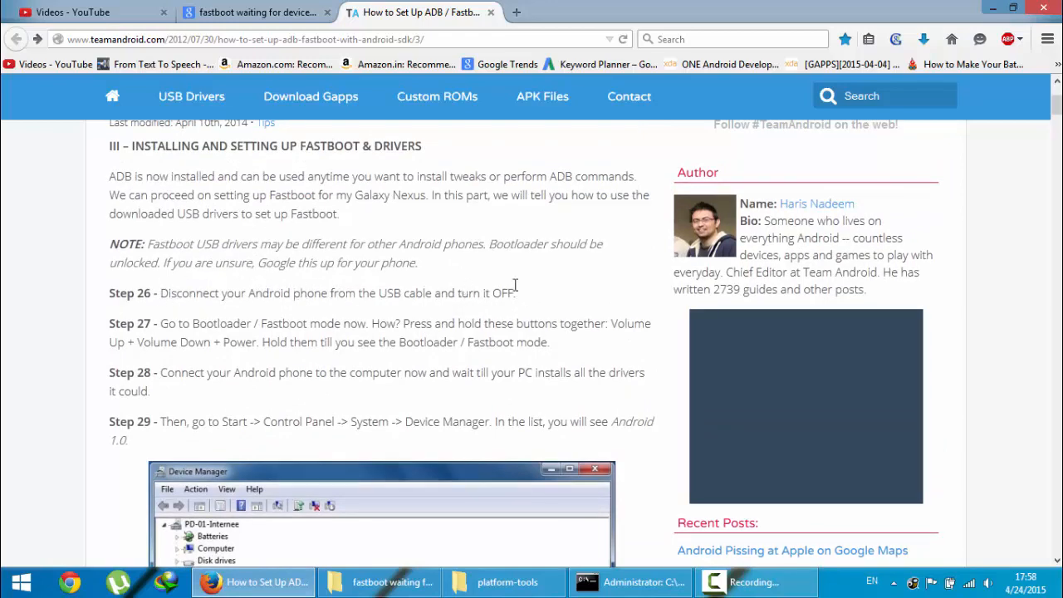
scroll("down", 3)
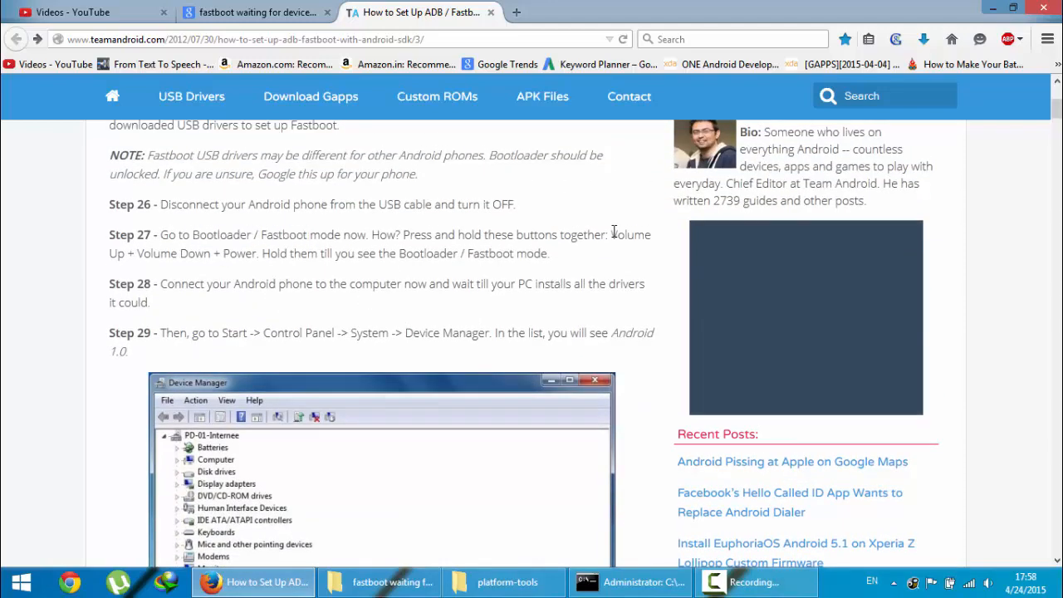
left_click_drag(608, 234, 540, 254)
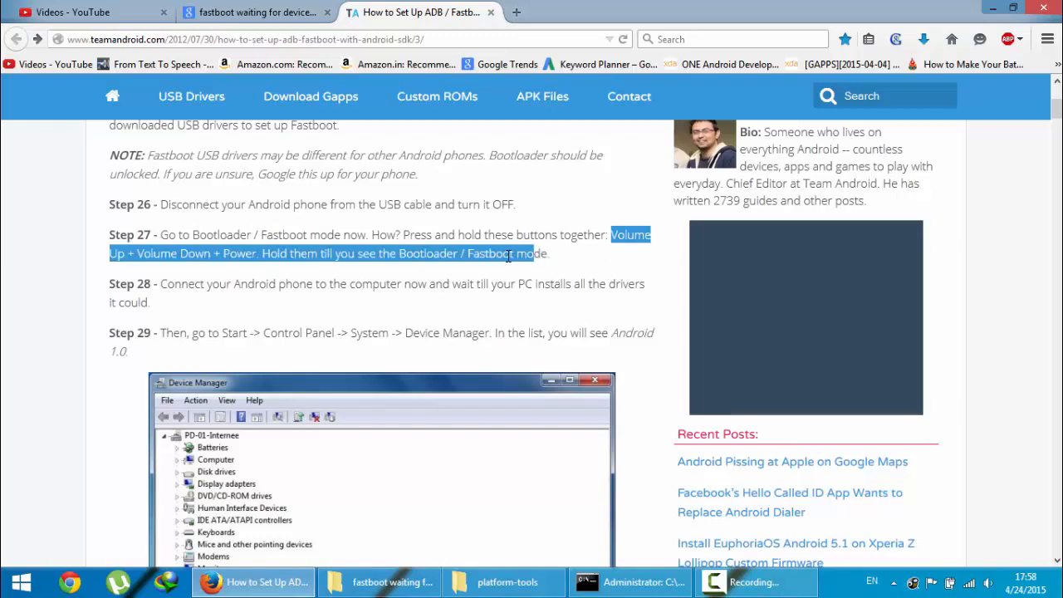
left_click(451, 254)
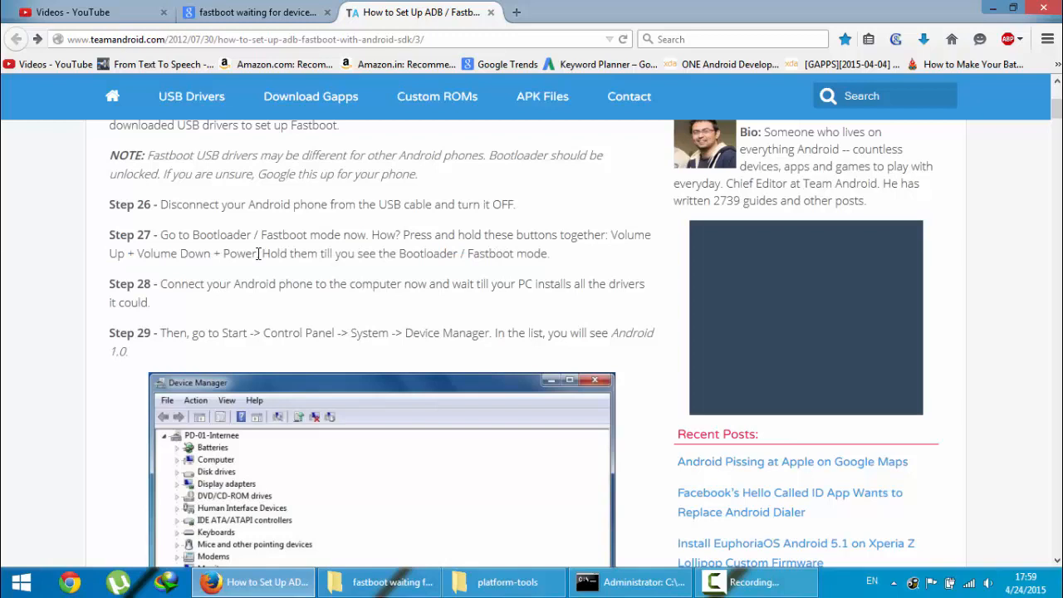
mouse_move(332, 227)
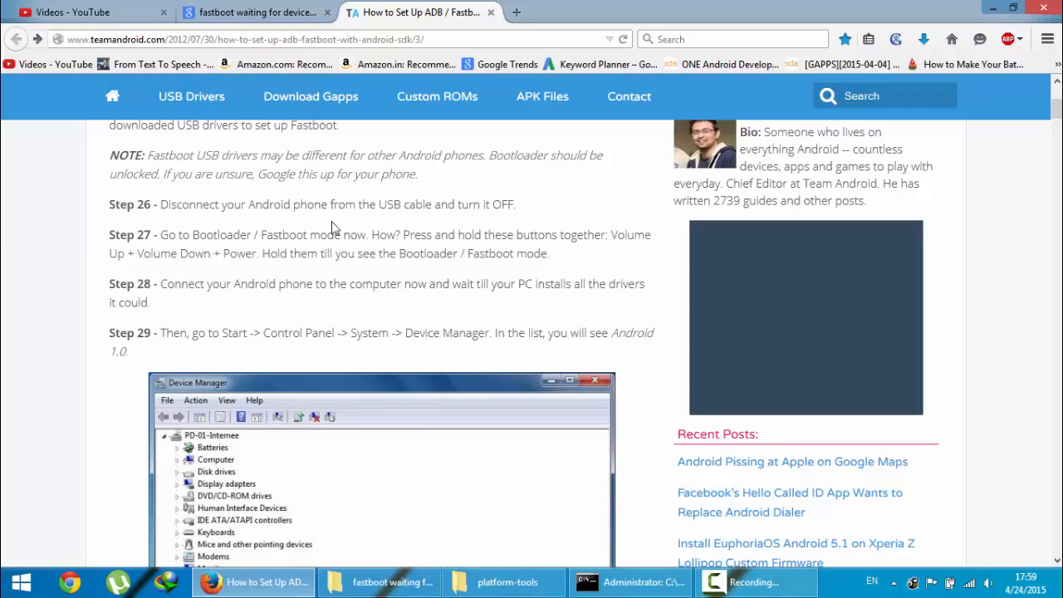
mouse_move(536, 233)
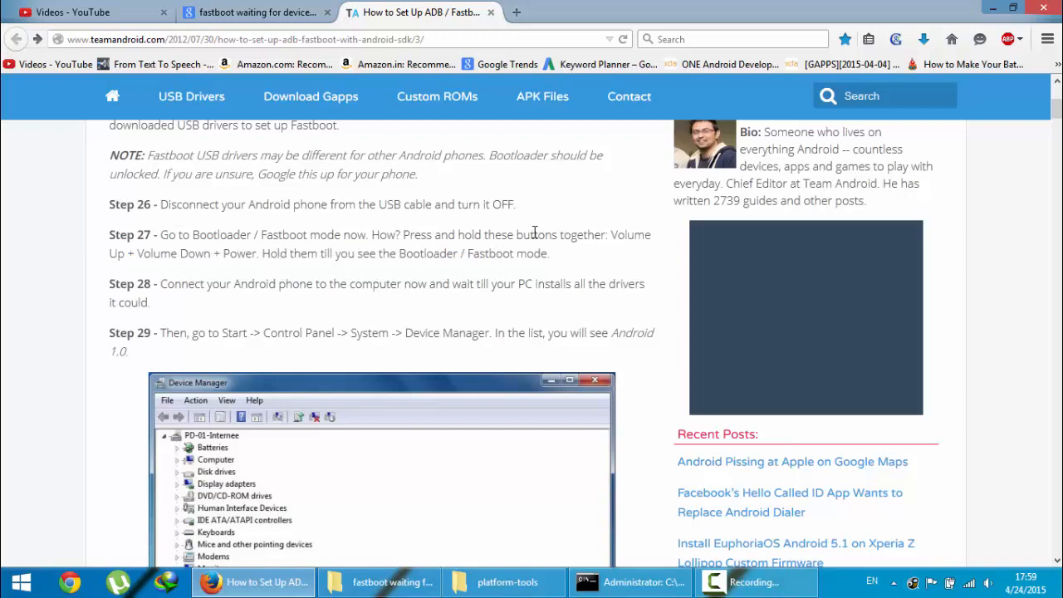
mouse_move(68, 285)
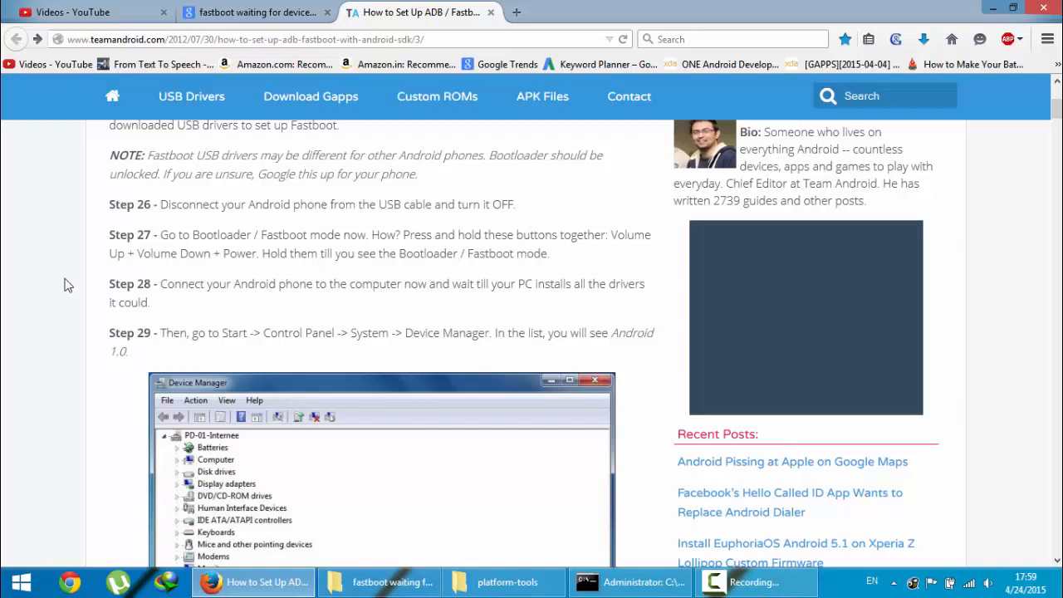
Scroll from Step 29's Device Manager screenshot to Step 42's fastboot devices check.
scroll("down", 3)
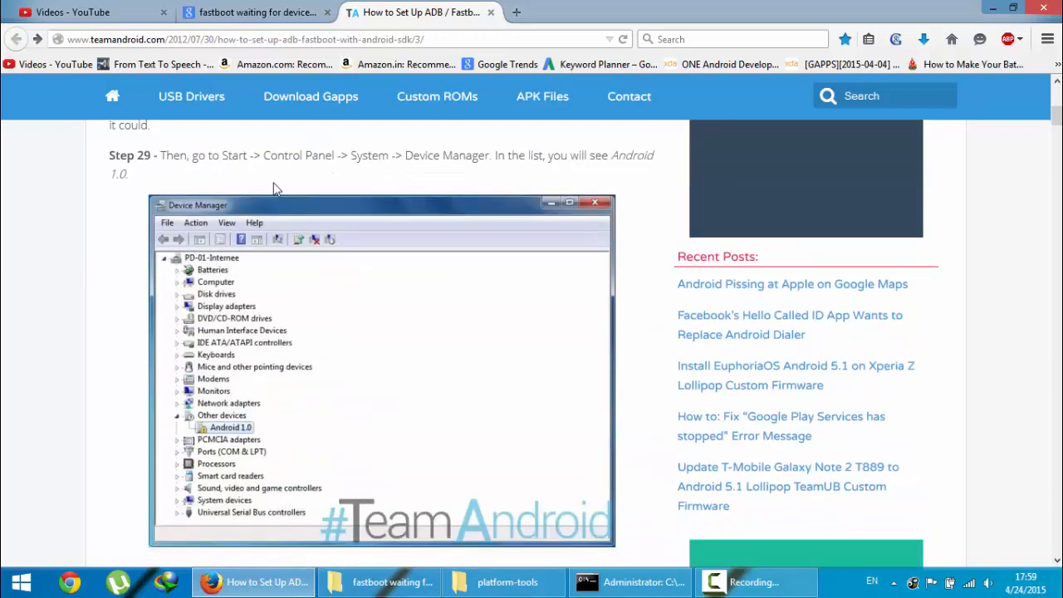
scroll("up", 3)
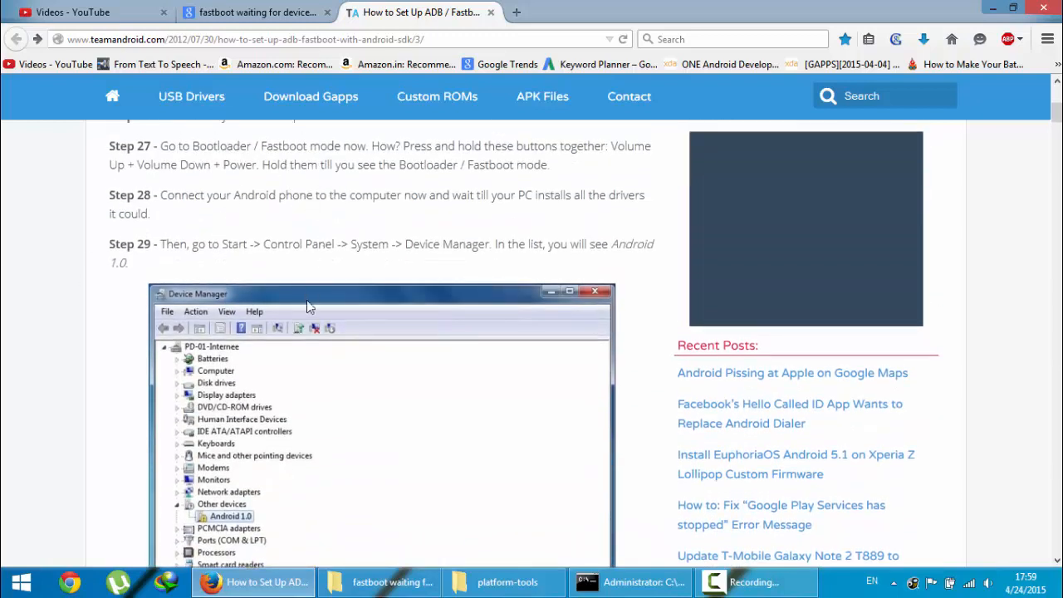
mouse_move(291, 388)
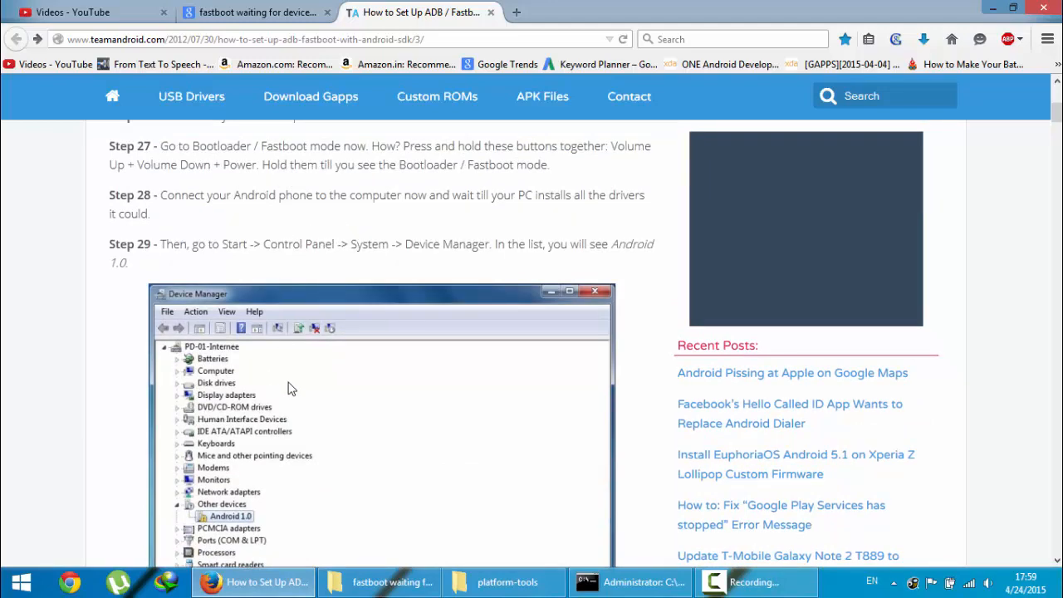
scroll("down", 3)
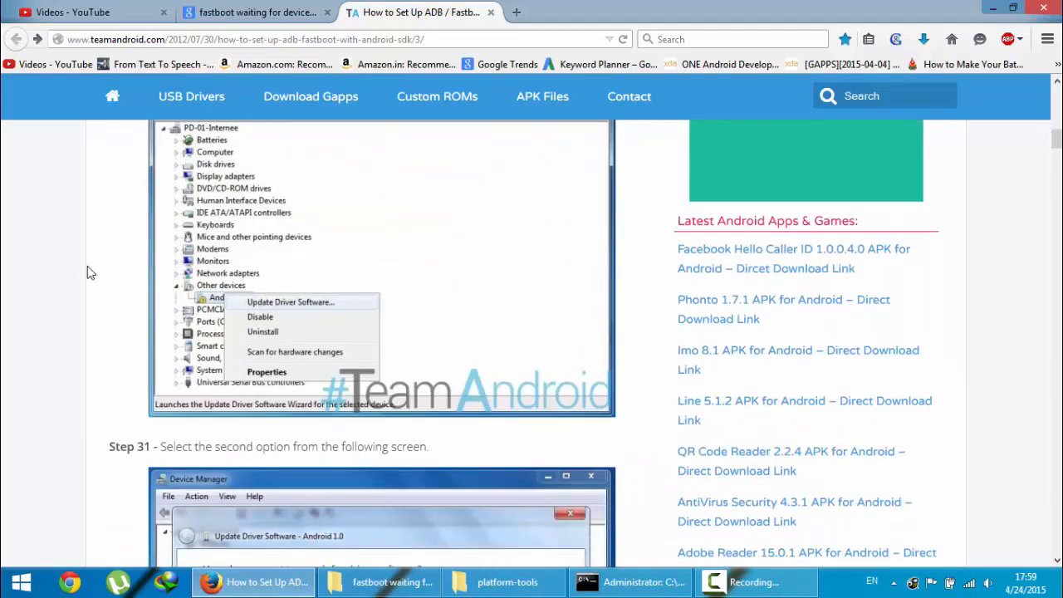
scroll("down", 3)
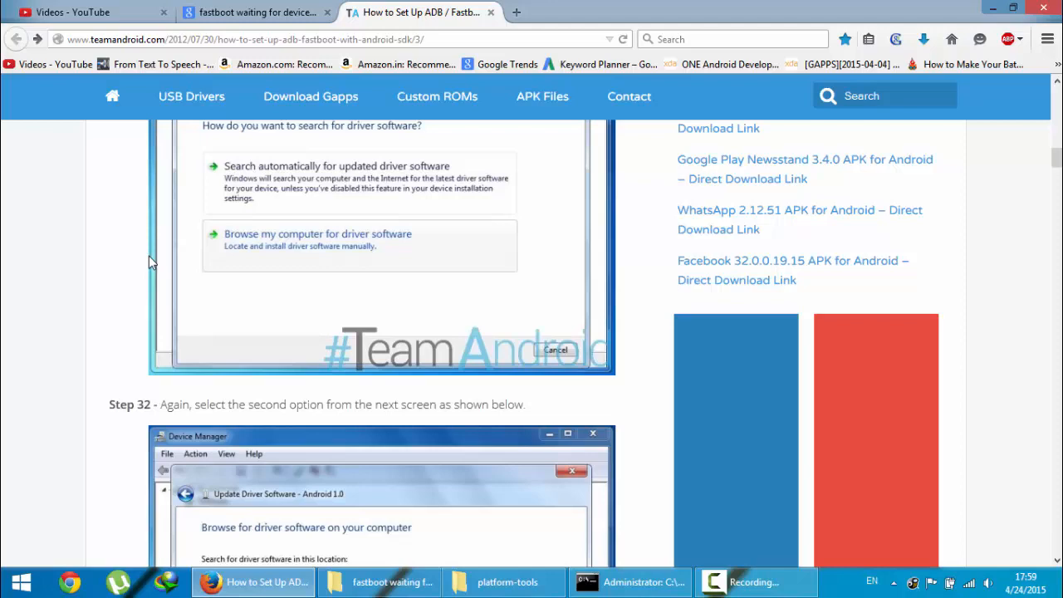
scroll("down", 3)
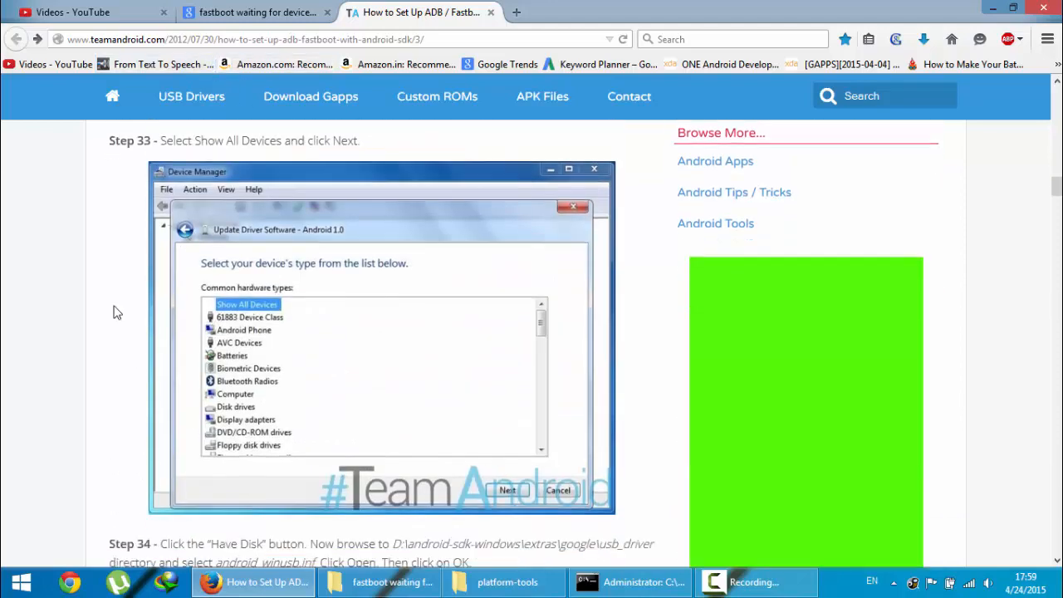
scroll("down", 3)
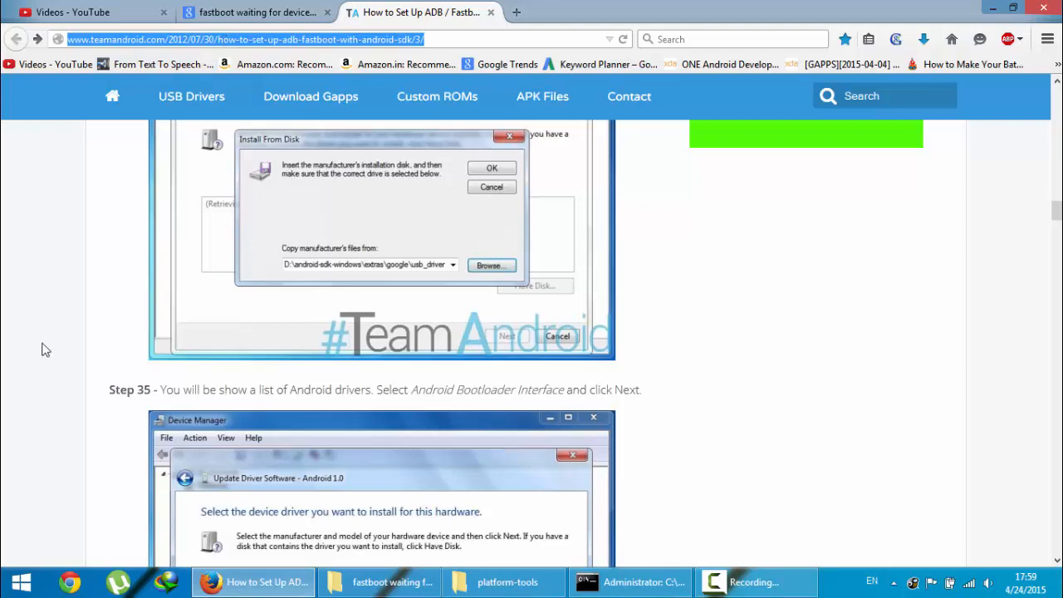
scroll("down", 3)
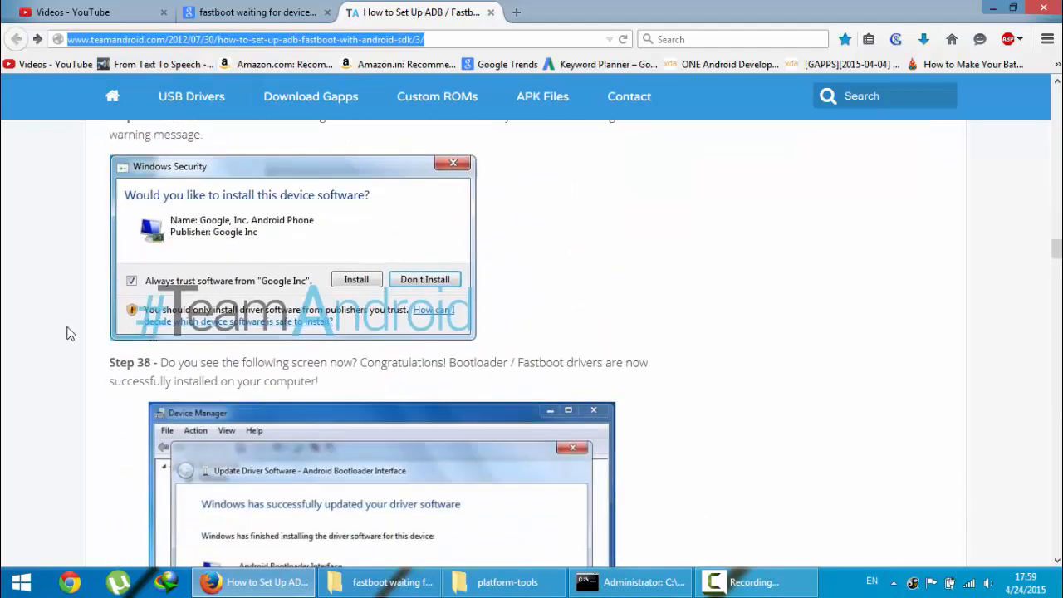
scroll("down", 3)
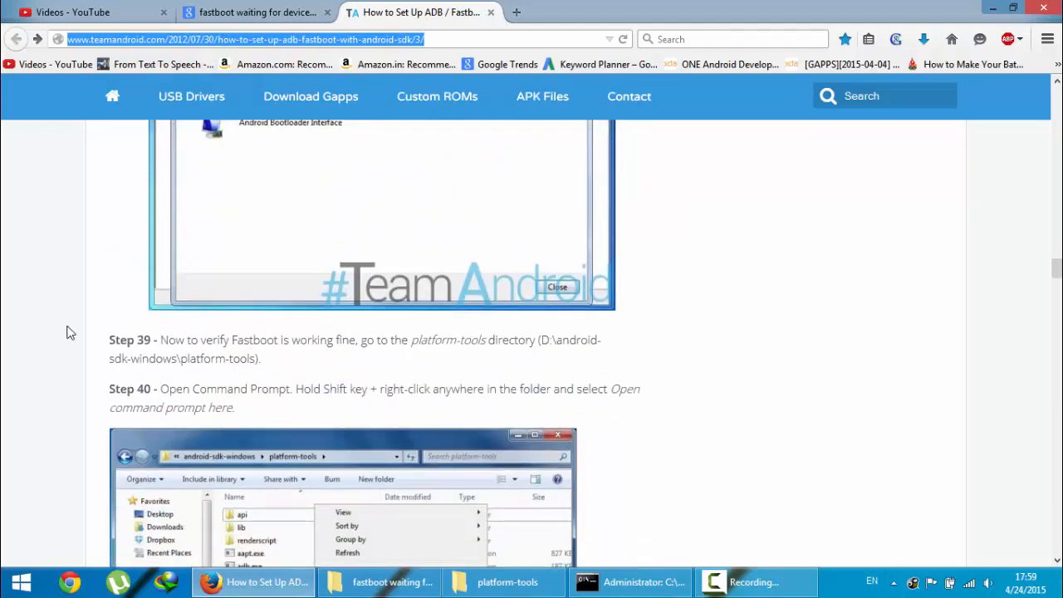
scroll("down", 3)
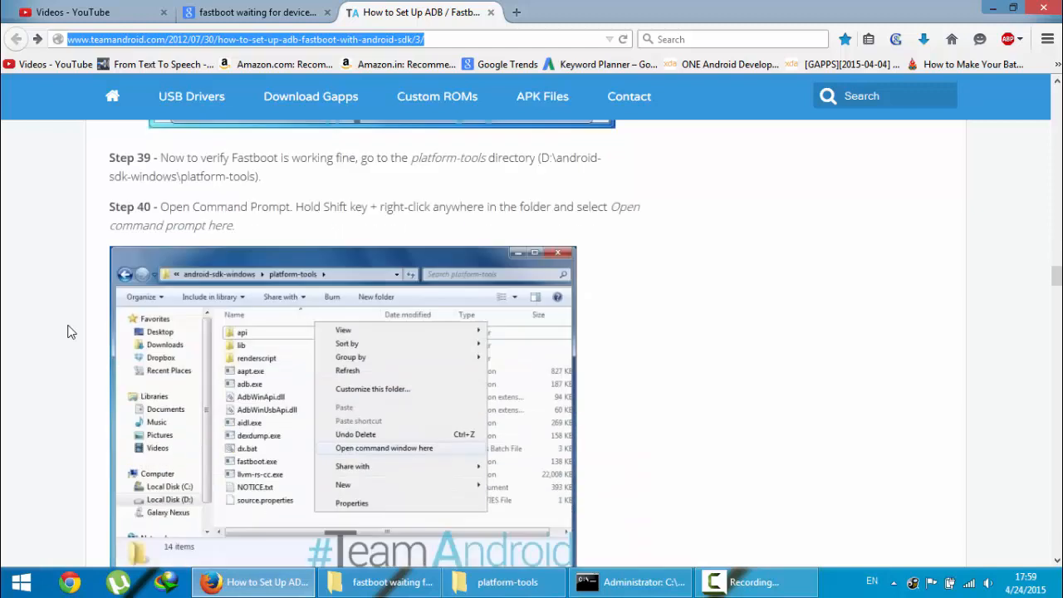
scroll("down", 3)
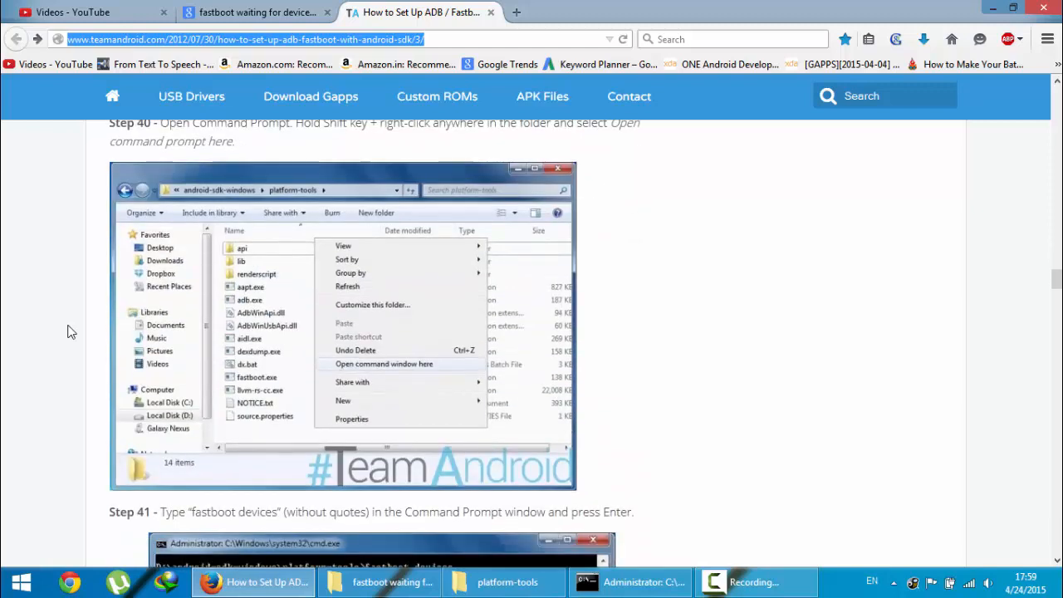
scroll("down", 3)
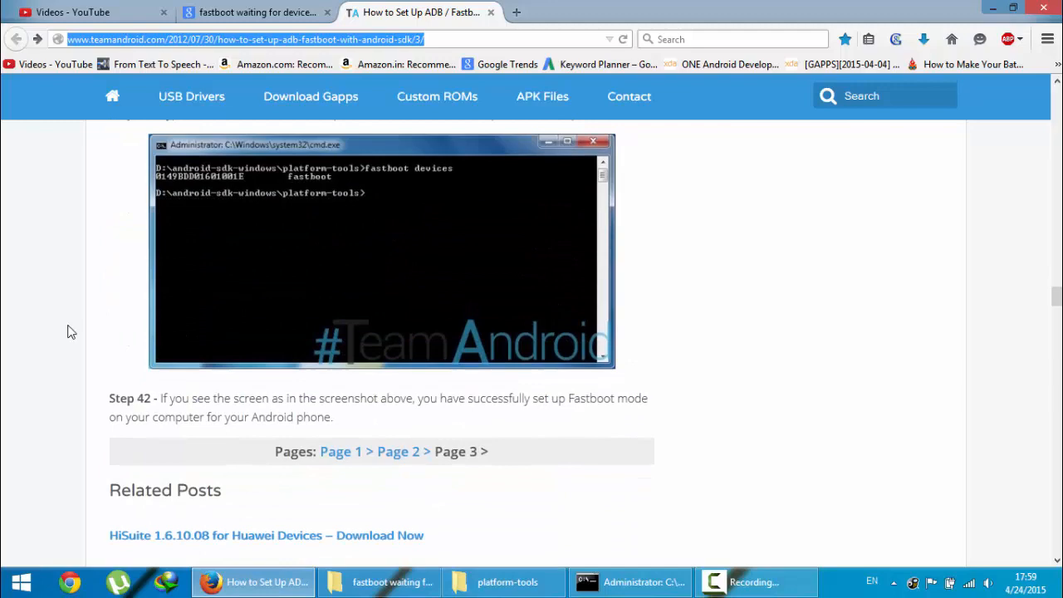
scroll("up", 3)
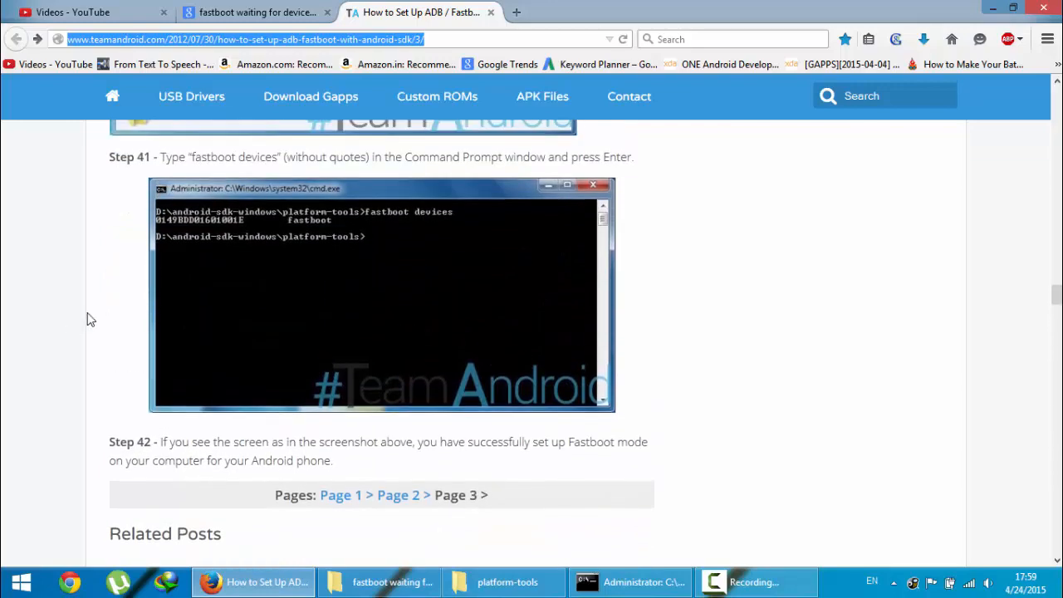